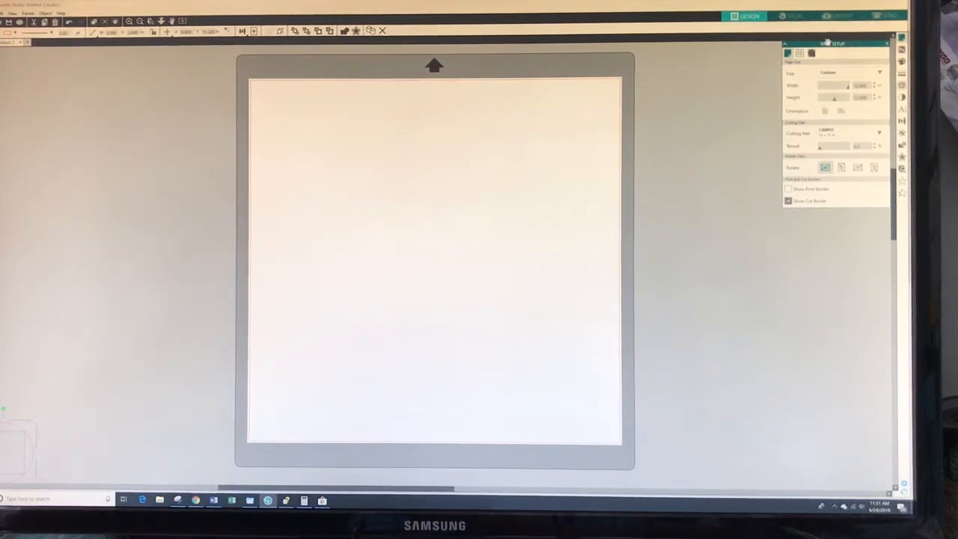
Draw a circle near the top-right of the mat with the Ellipse tool.
left_click(835, 18)
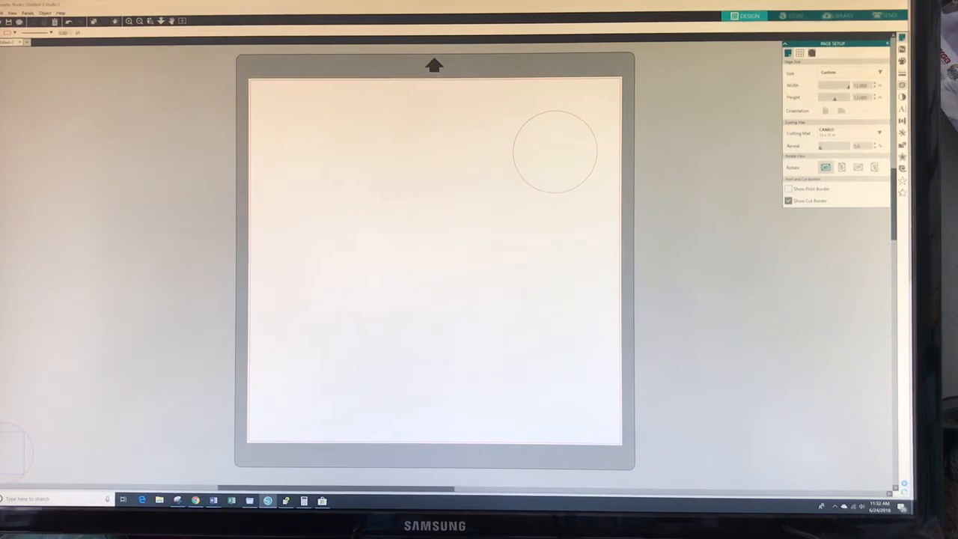
left_click(835, 15)
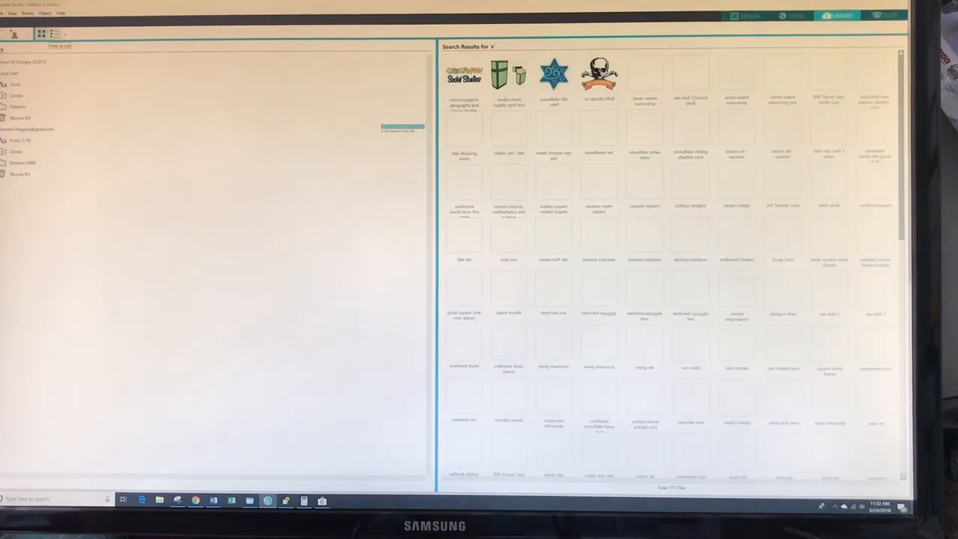
Search the design library for "squares" and bring square designs onto the mat.
type("squares")
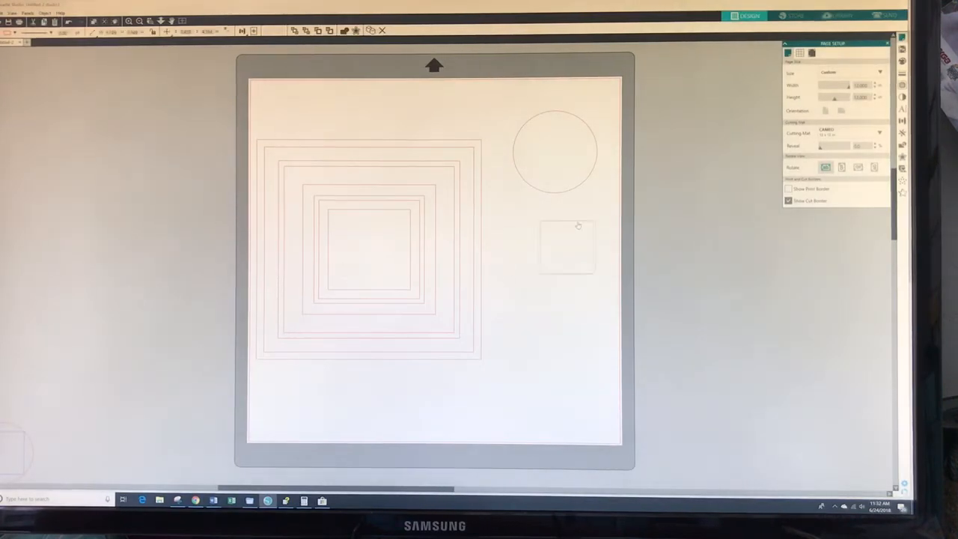
Delete the nested-squares design, keeping the circle and single square.
left_click(368, 257)
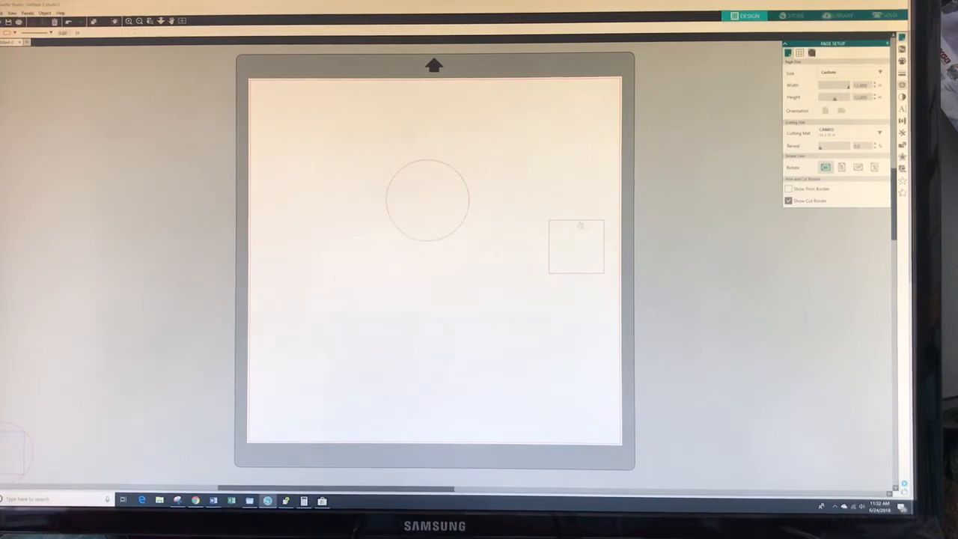
Move the square onto the circle and centre it inside.
left_click_drag(576, 247, 431, 197)
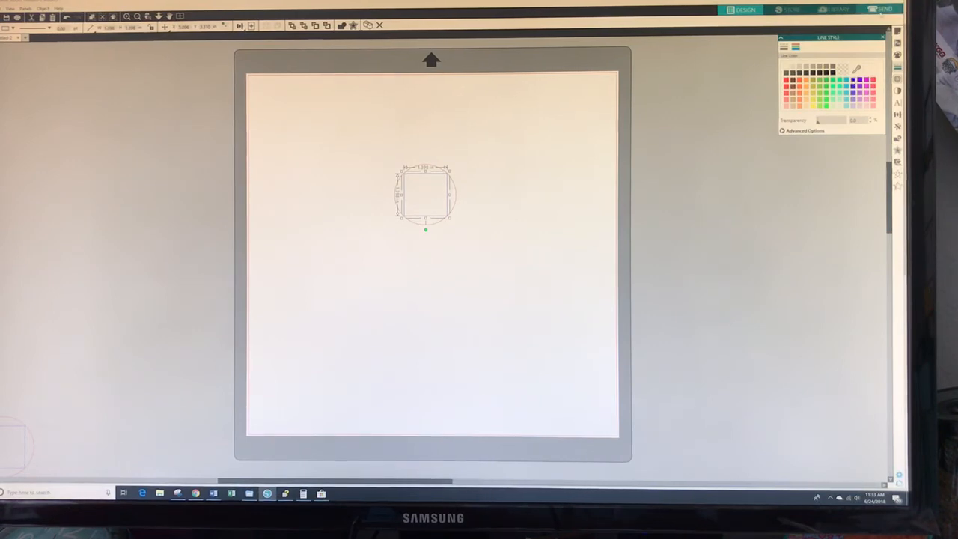
Recolour the shape outlines in the Line Style panel and view the Send cut settings.
left_click(880, 12)
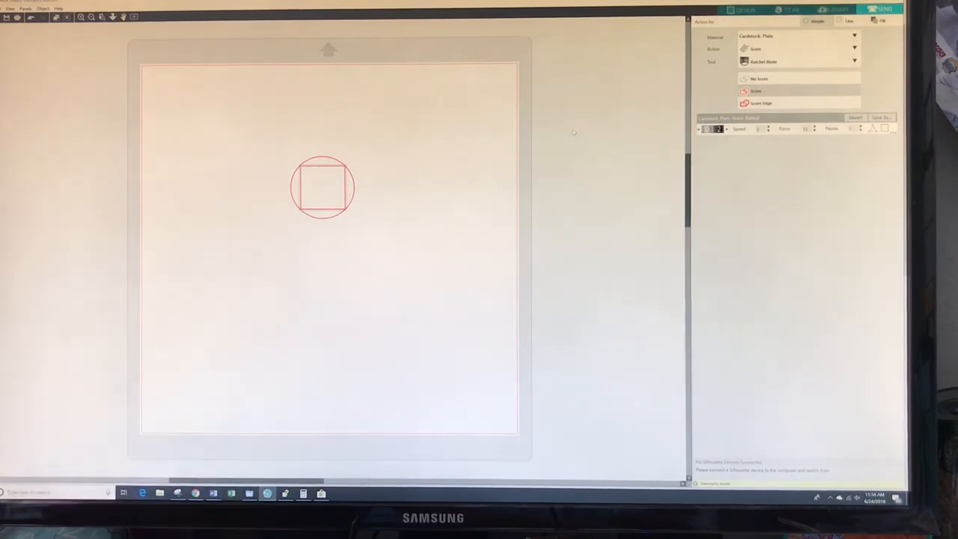
Return from the Send panel to the Design workspace.
left_click(735, 9)
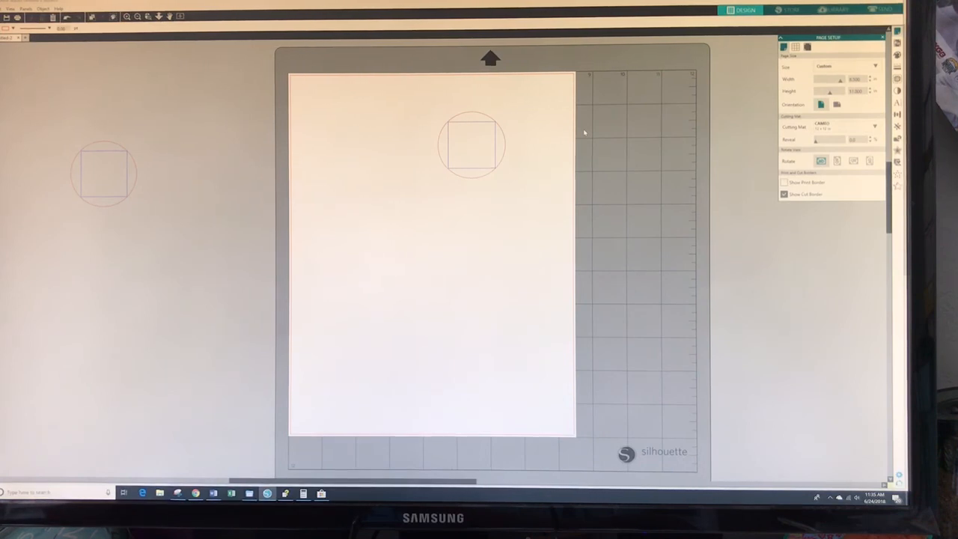
Choose Letter media size in Page Setup and place the design near the page top.
left_click(781, 195)
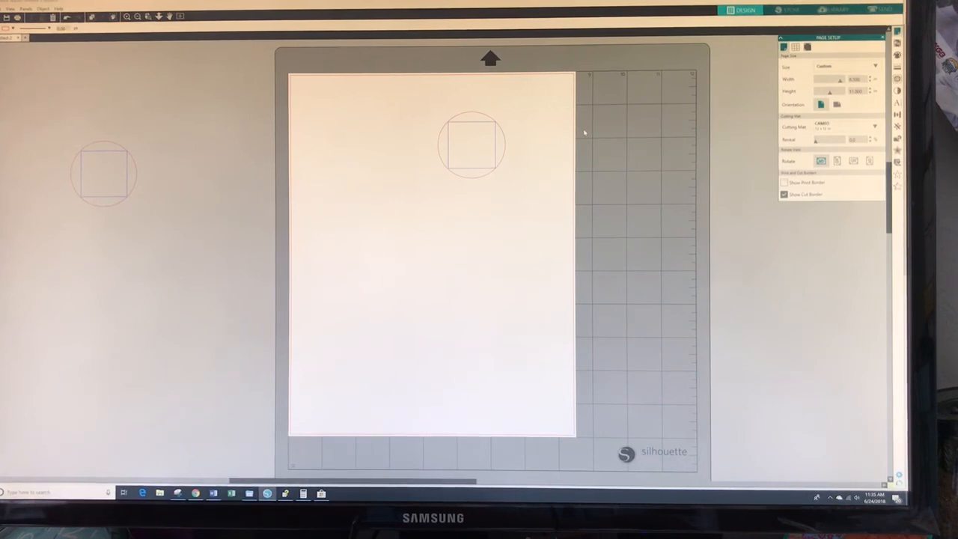